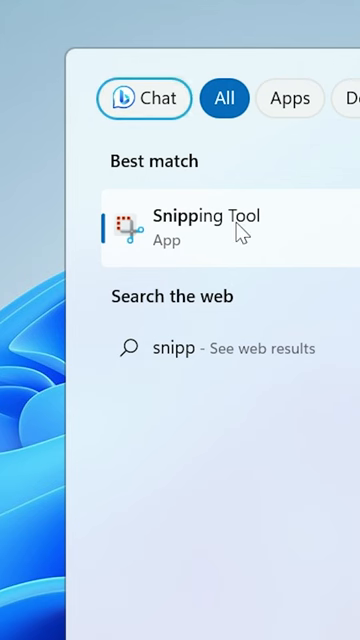
# Launch Snipping Tool from the 'snipp' search result and start a new video snip
pyautogui.click(200, 225)
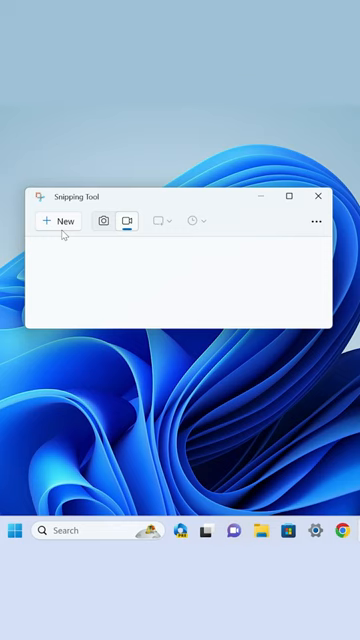
pyautogui.moveTo(59, 220)
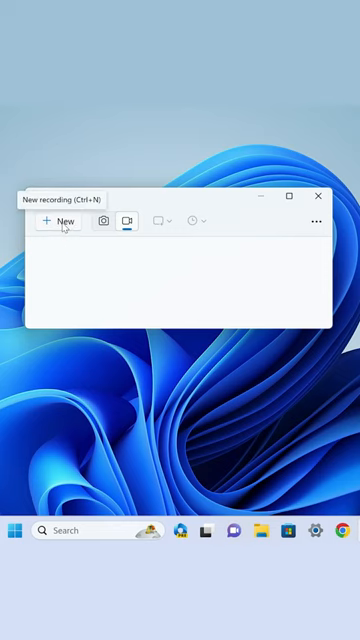
pyautogui.click(60, 221)
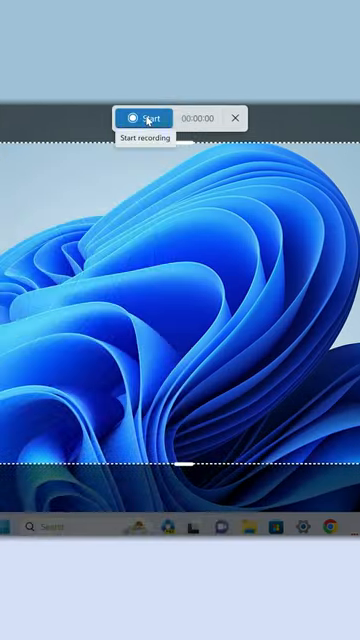
# Start recording the selected region from the recording toolbar to begin the countdown
pyautogui.click(143, 118)
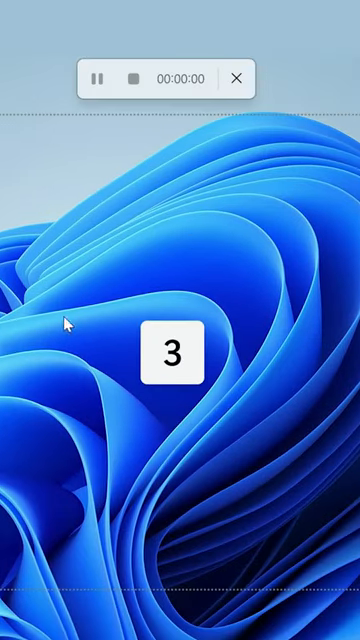